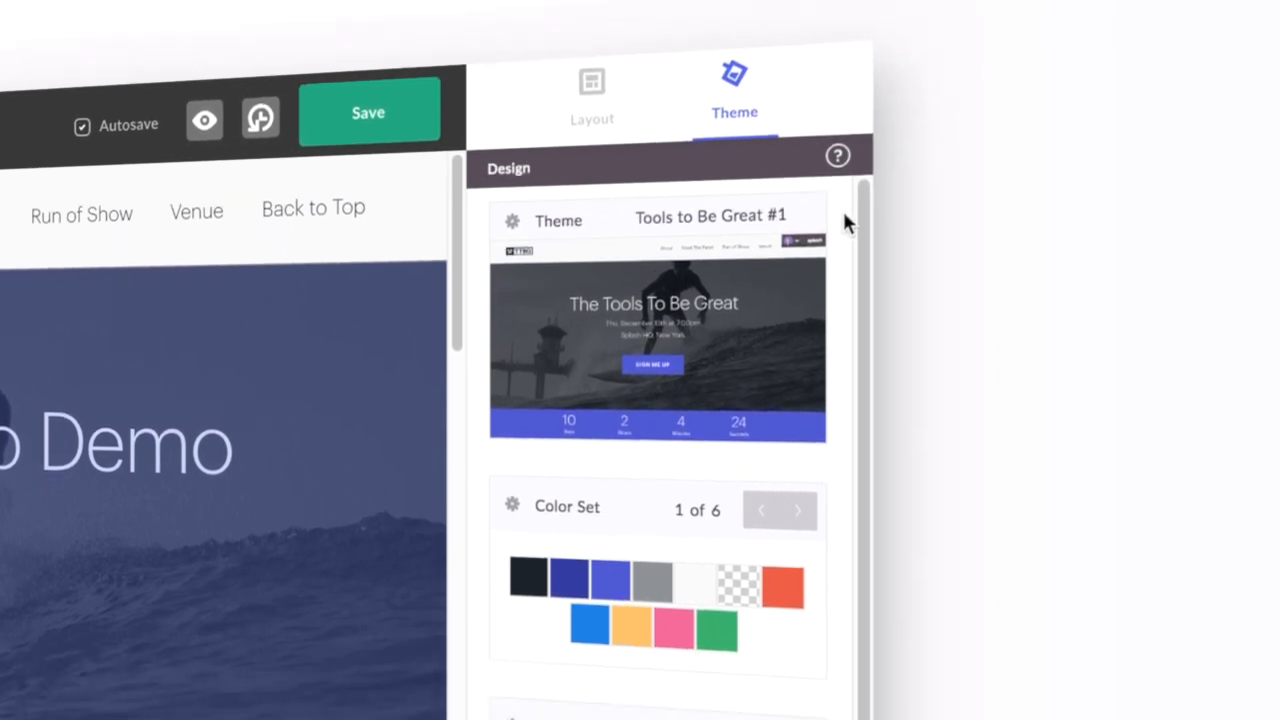
Step: Scroll down the theme gallery to browse the public themes
scroll(down, 3)
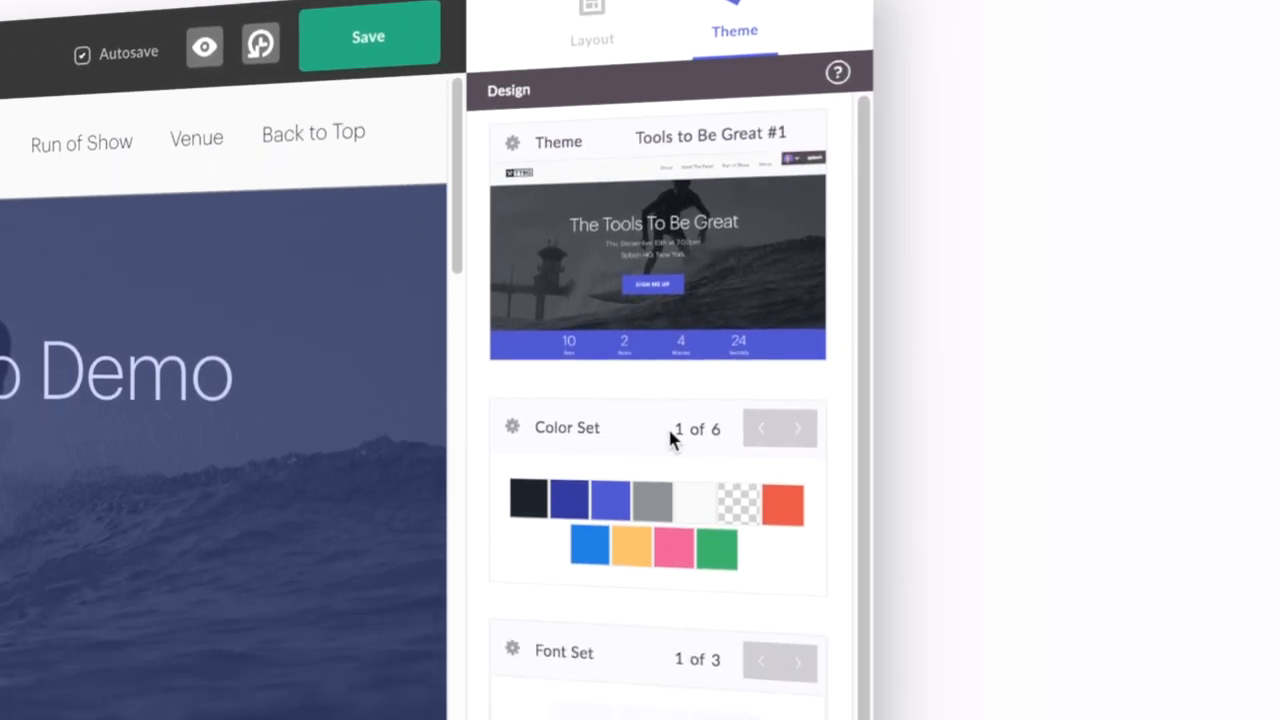
scroll(down, 3)
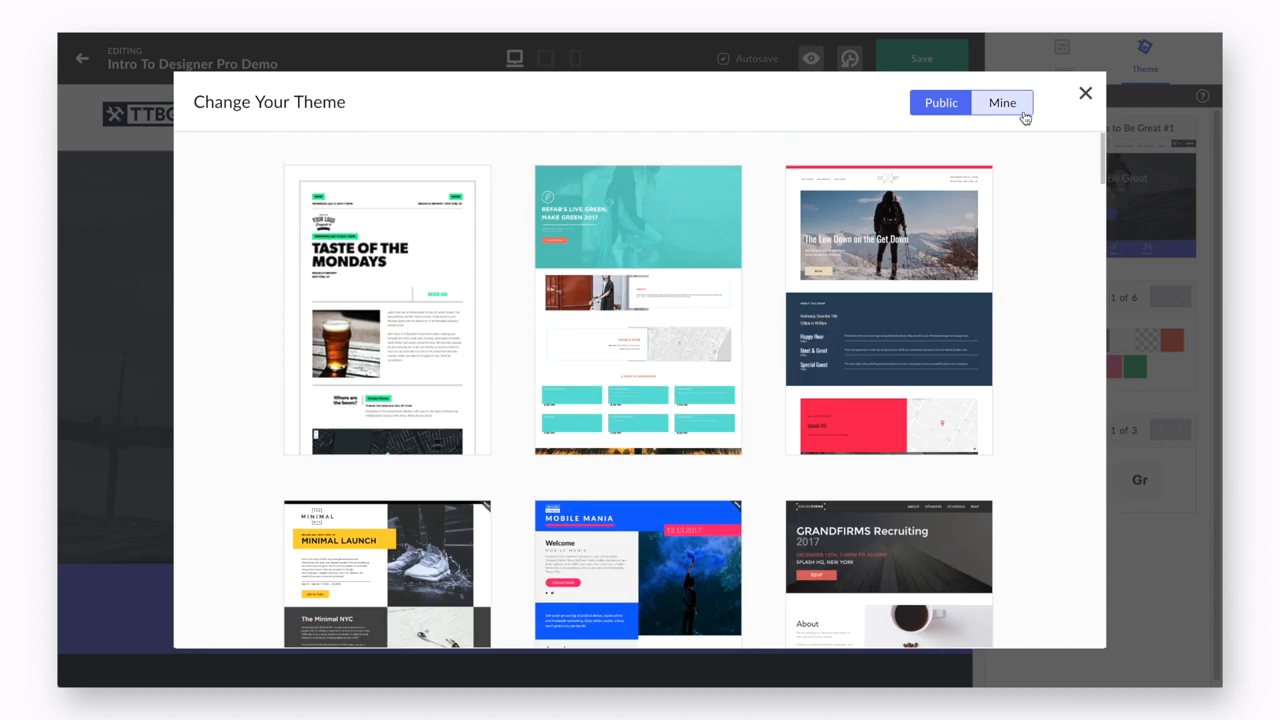
click(1002, 102)
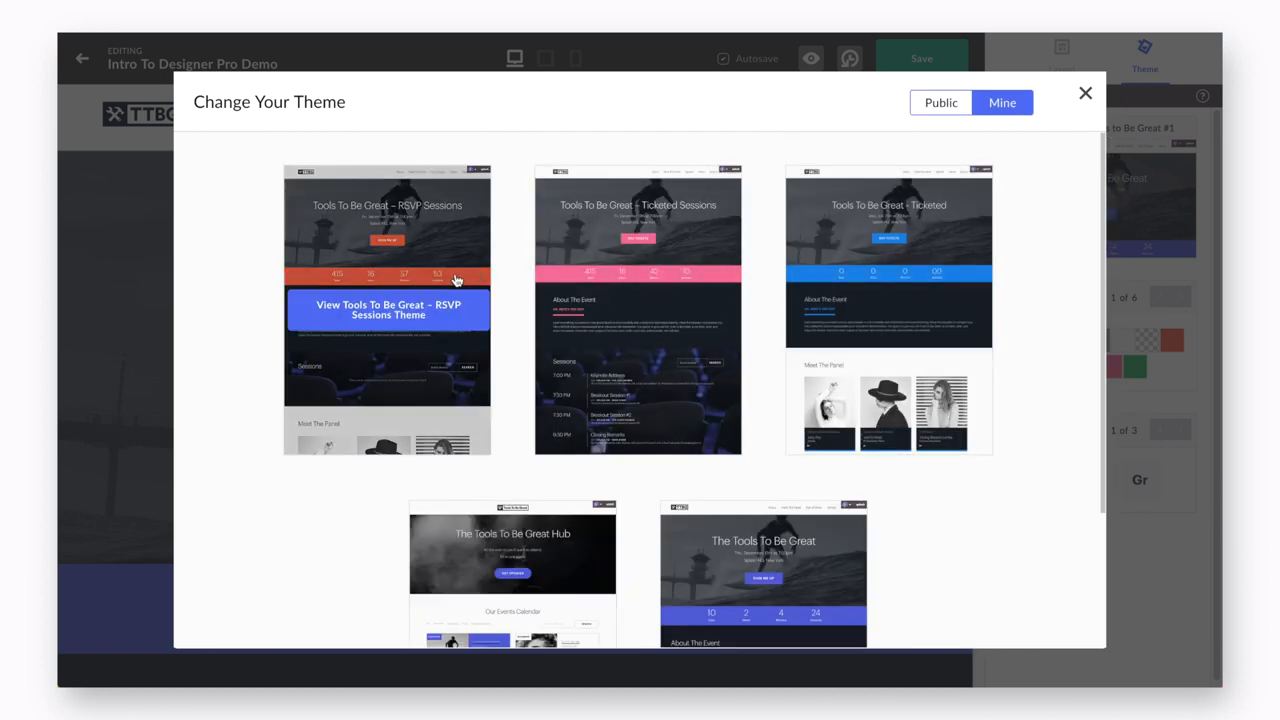
click(940, 102)
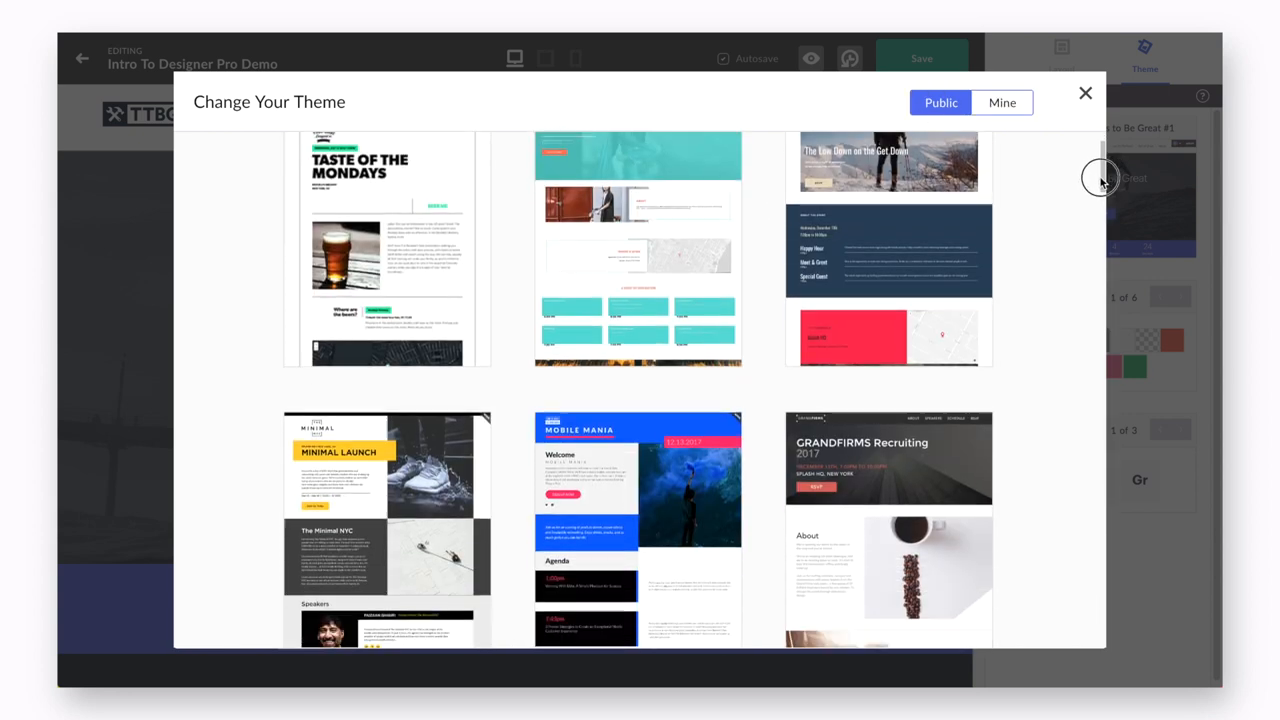
scroll(down, 3)
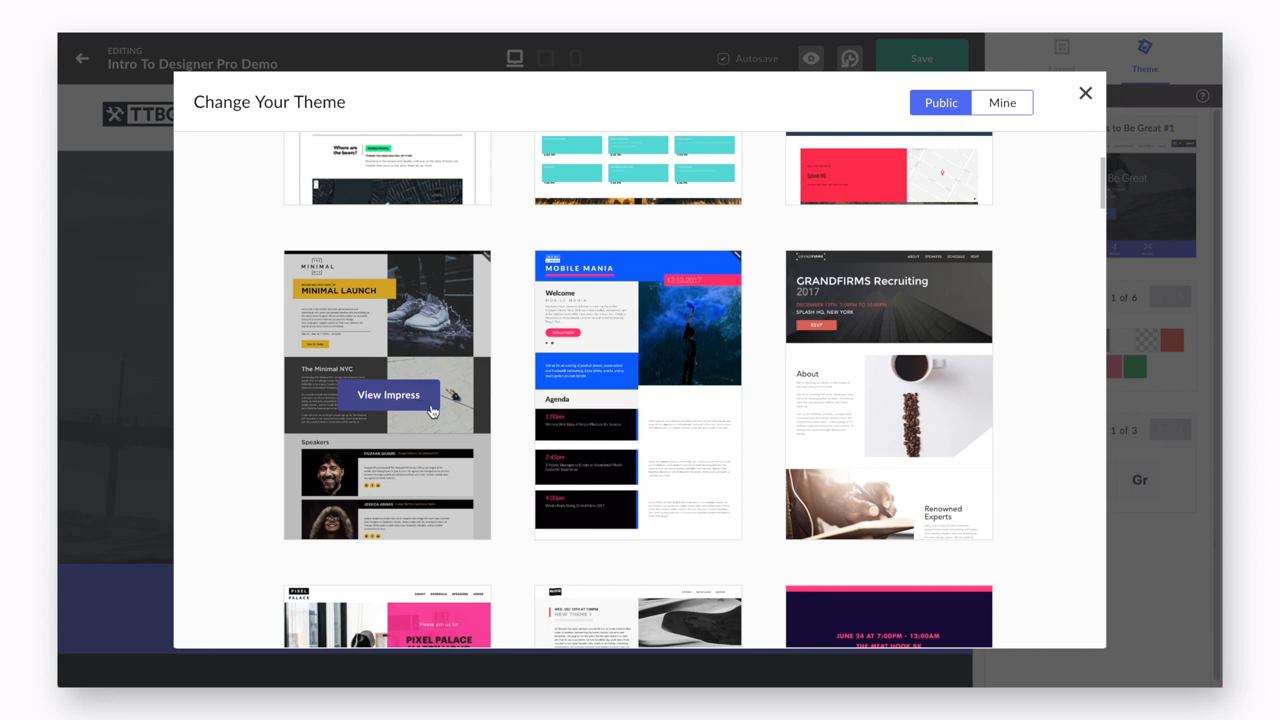
Step: Open the Impress theme's detail preview and description
click(388, 394)
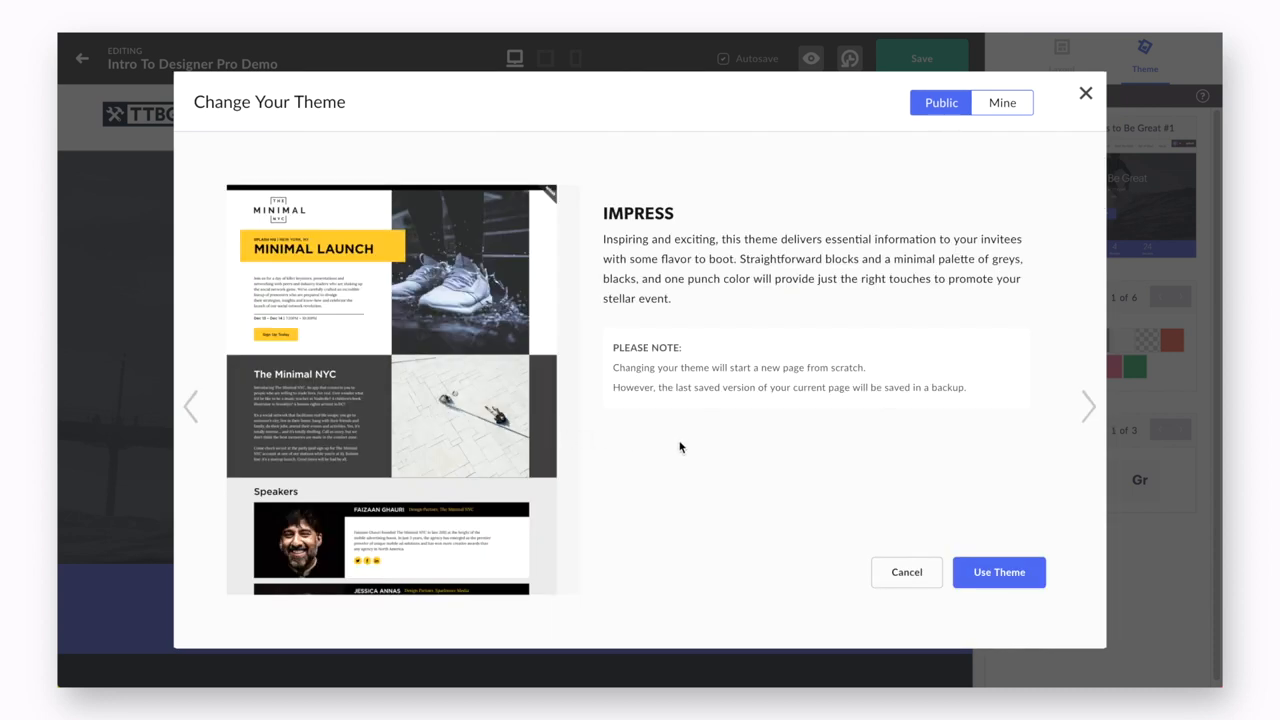
mouse_move(1003, 425)
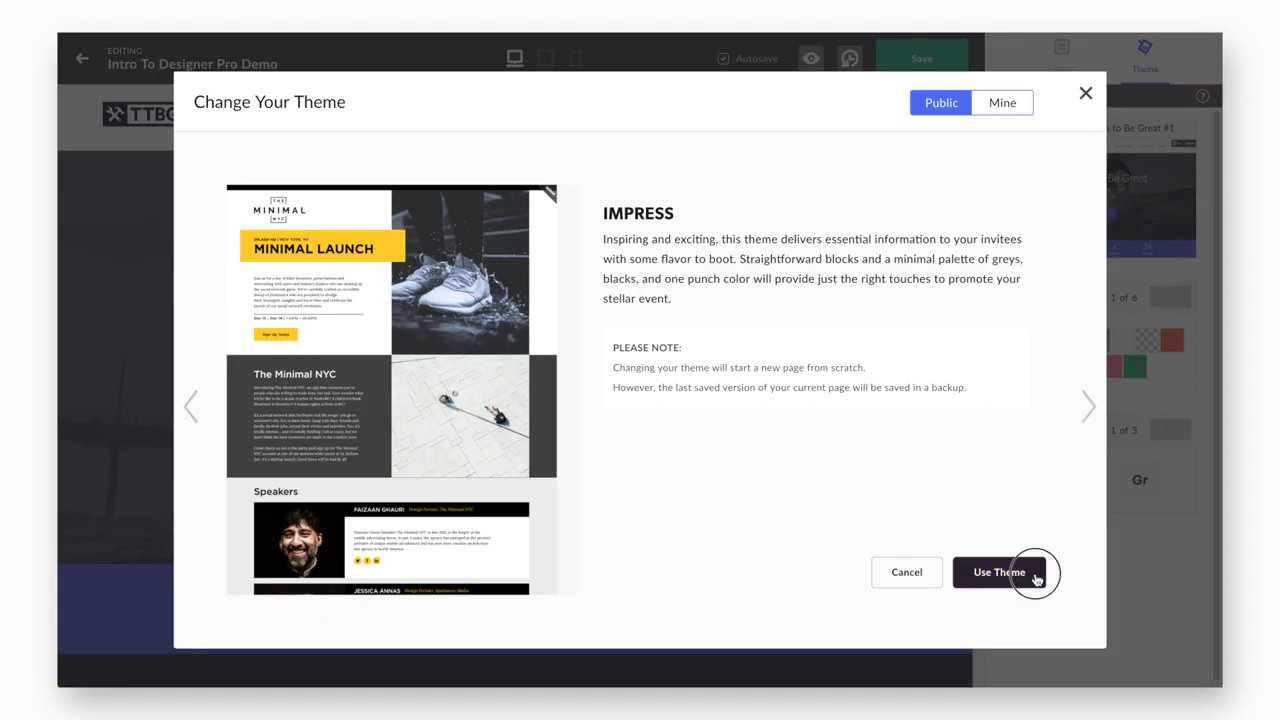
Step: Apply and confirm the Impress theme, then view the page's backups list under Layout
click(998, 572)
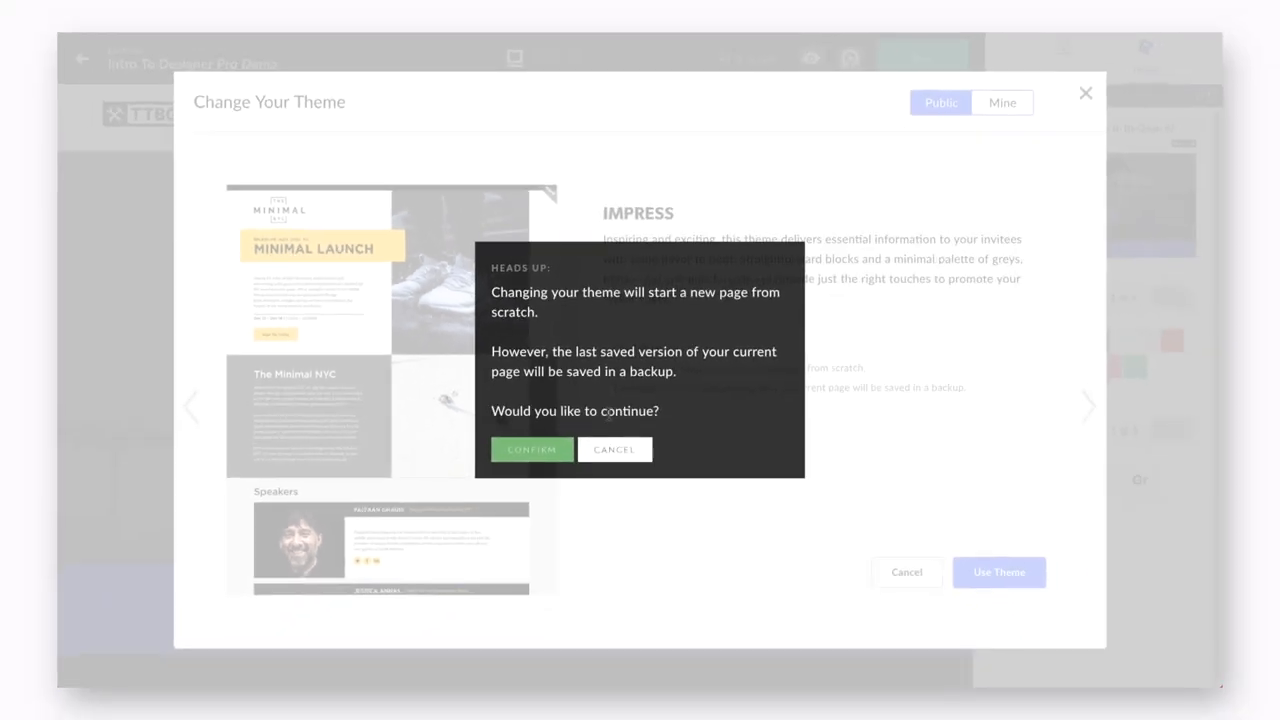
click(531, 449)
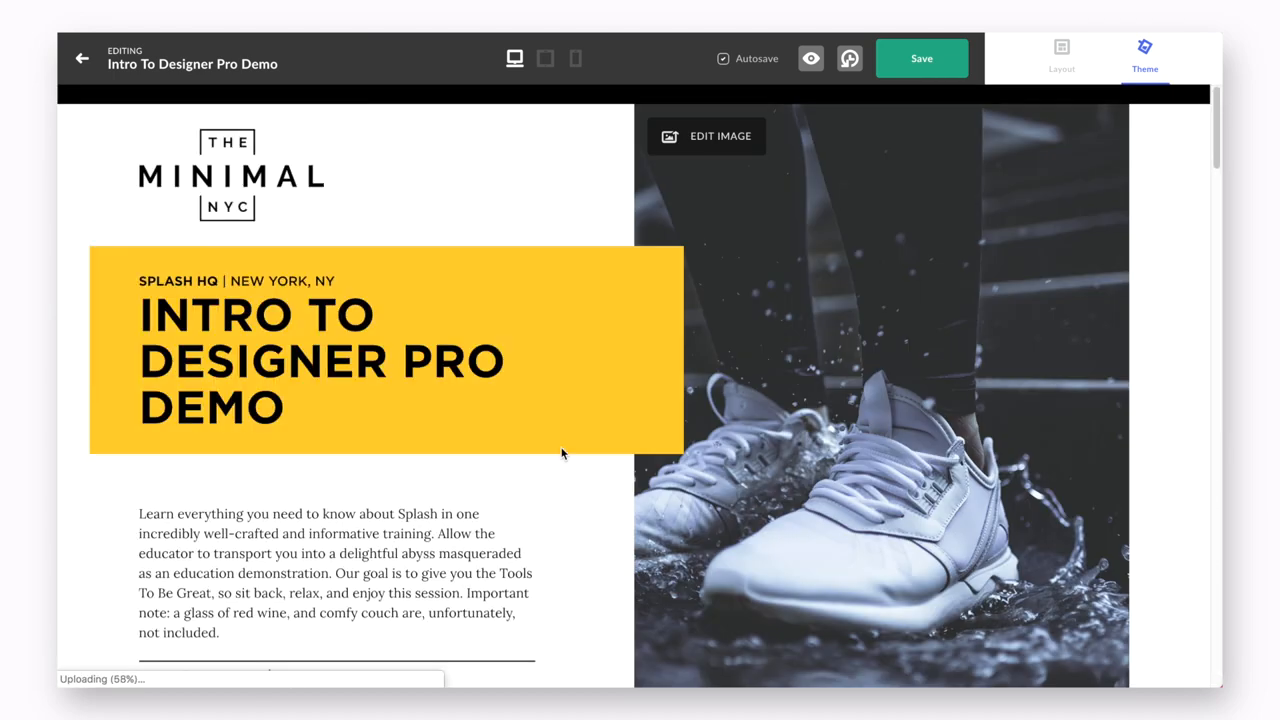
click(1061, 52)
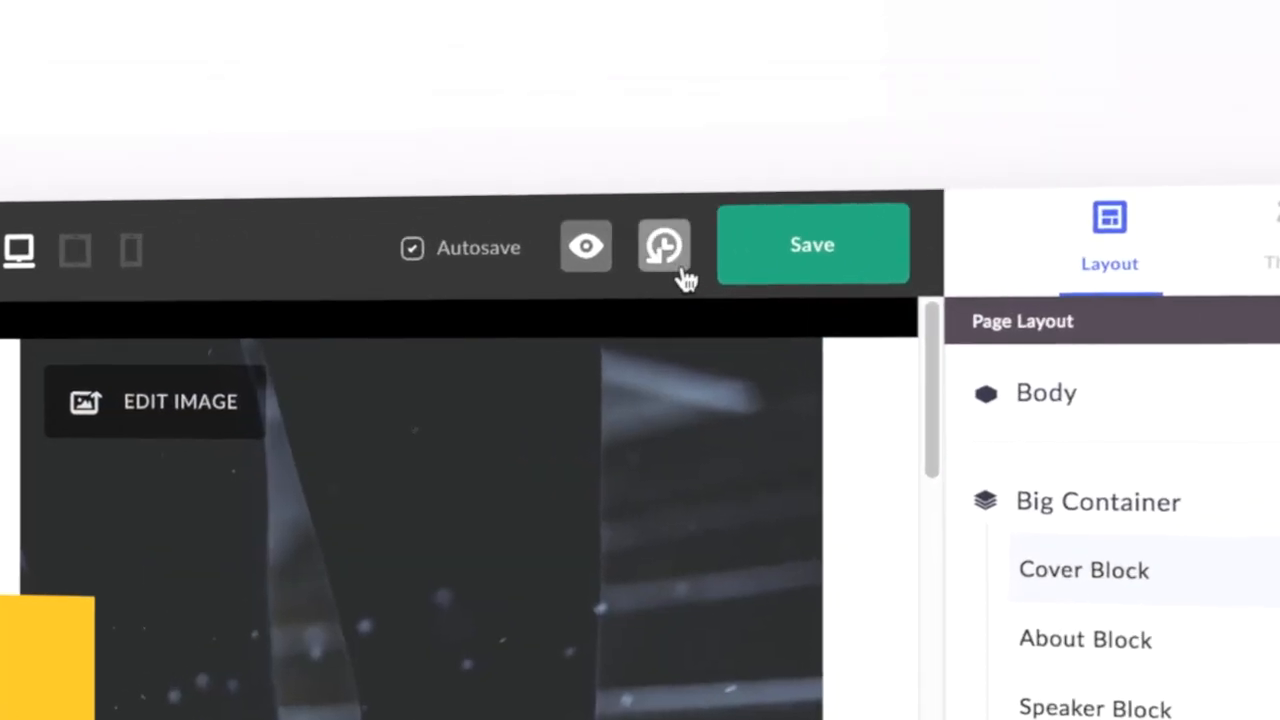
click(663, 246)
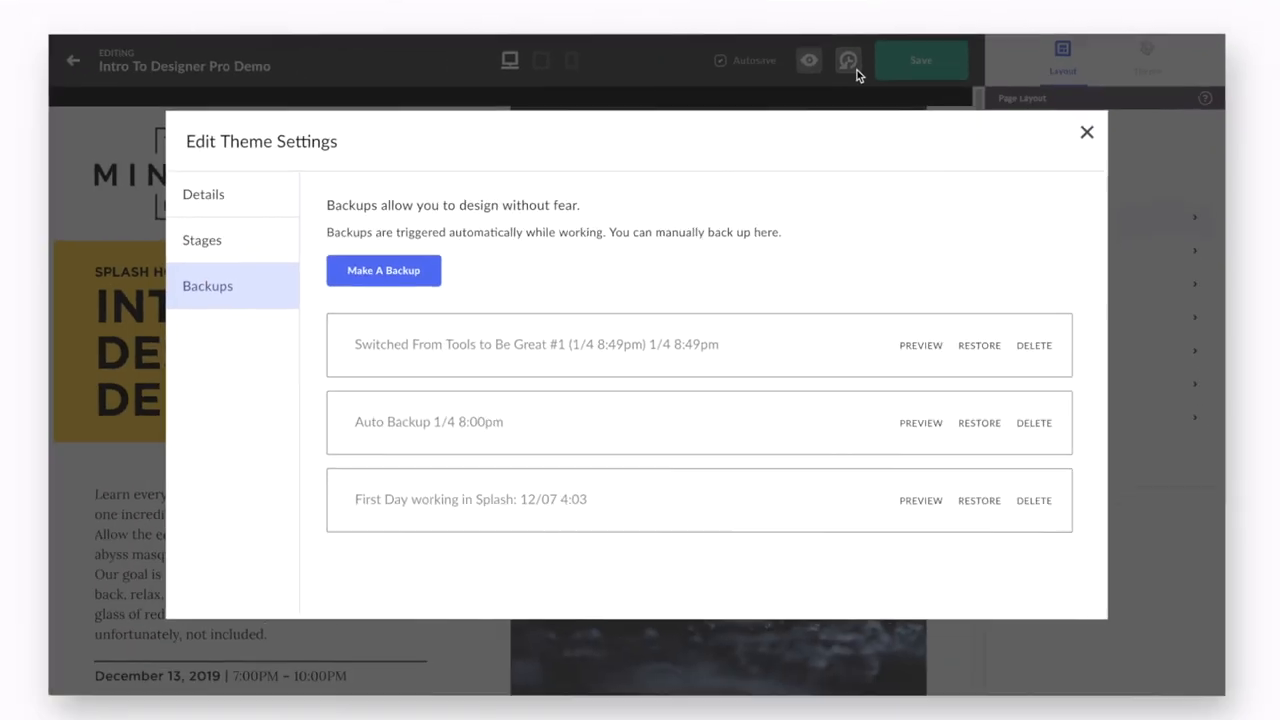